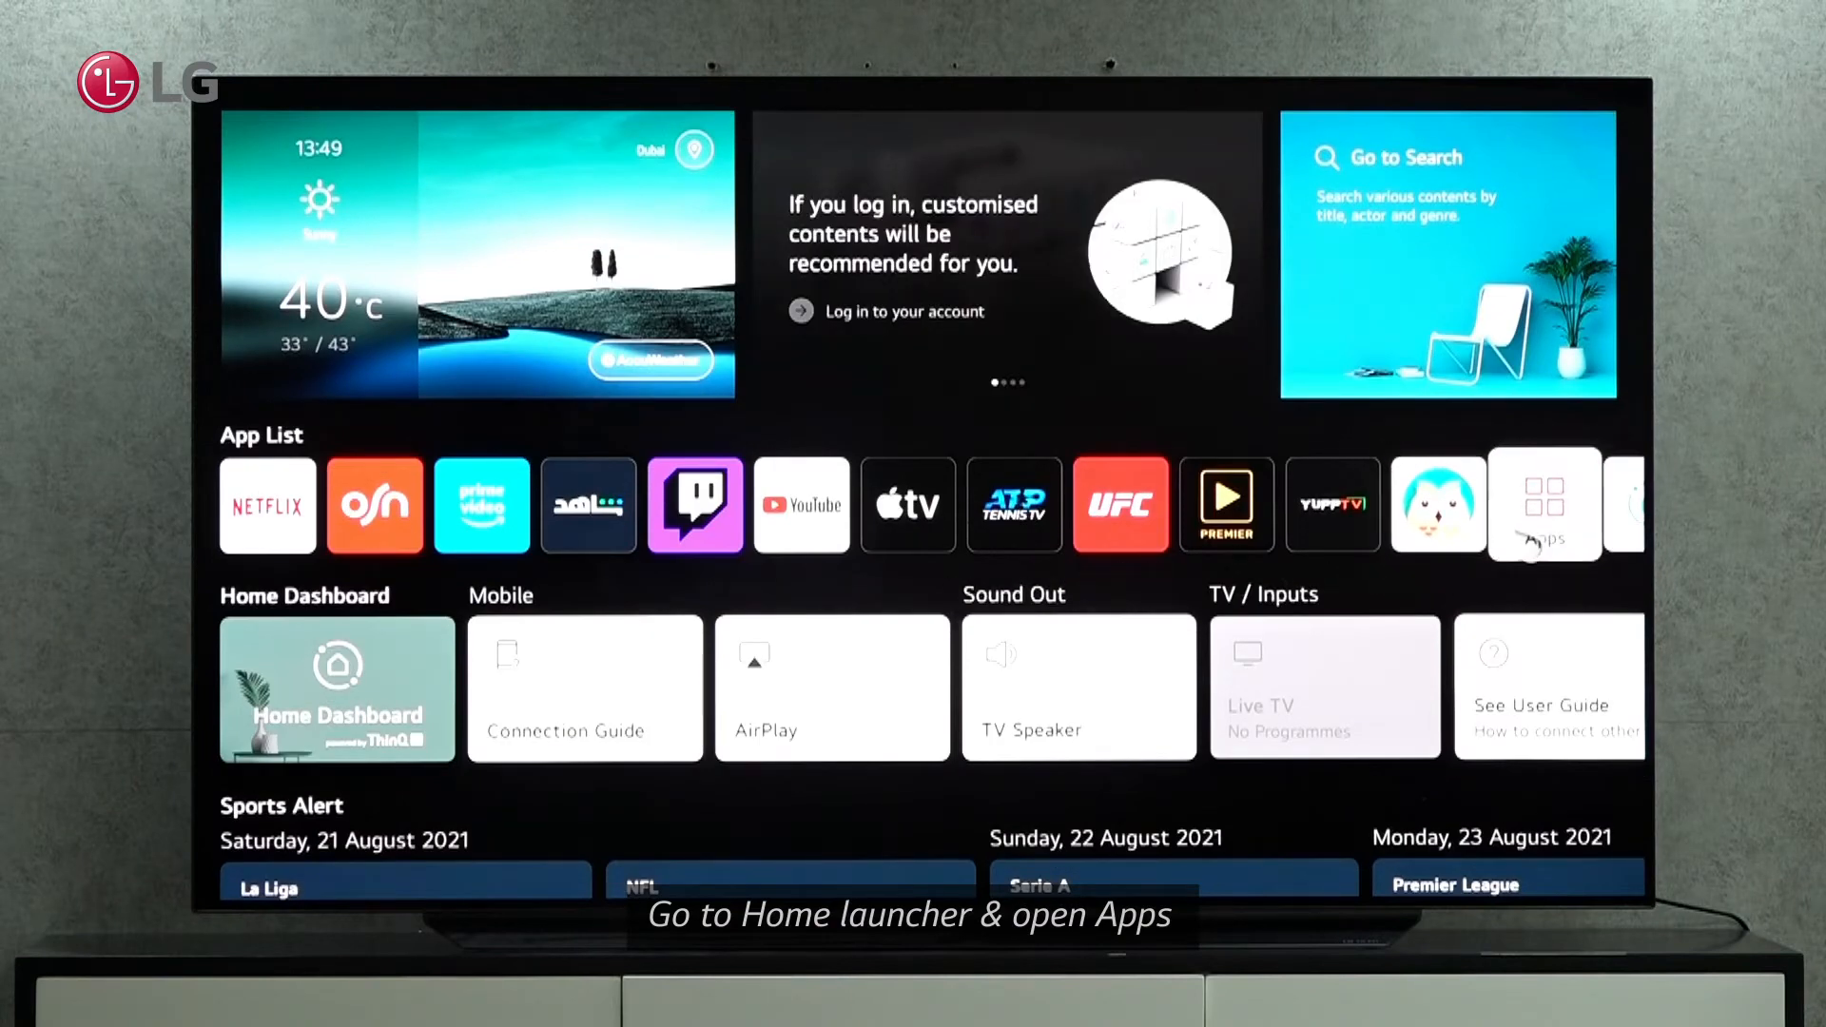
- Launch the LG Content Store from the Apps tile on the Home launcher
click(1542, 503)
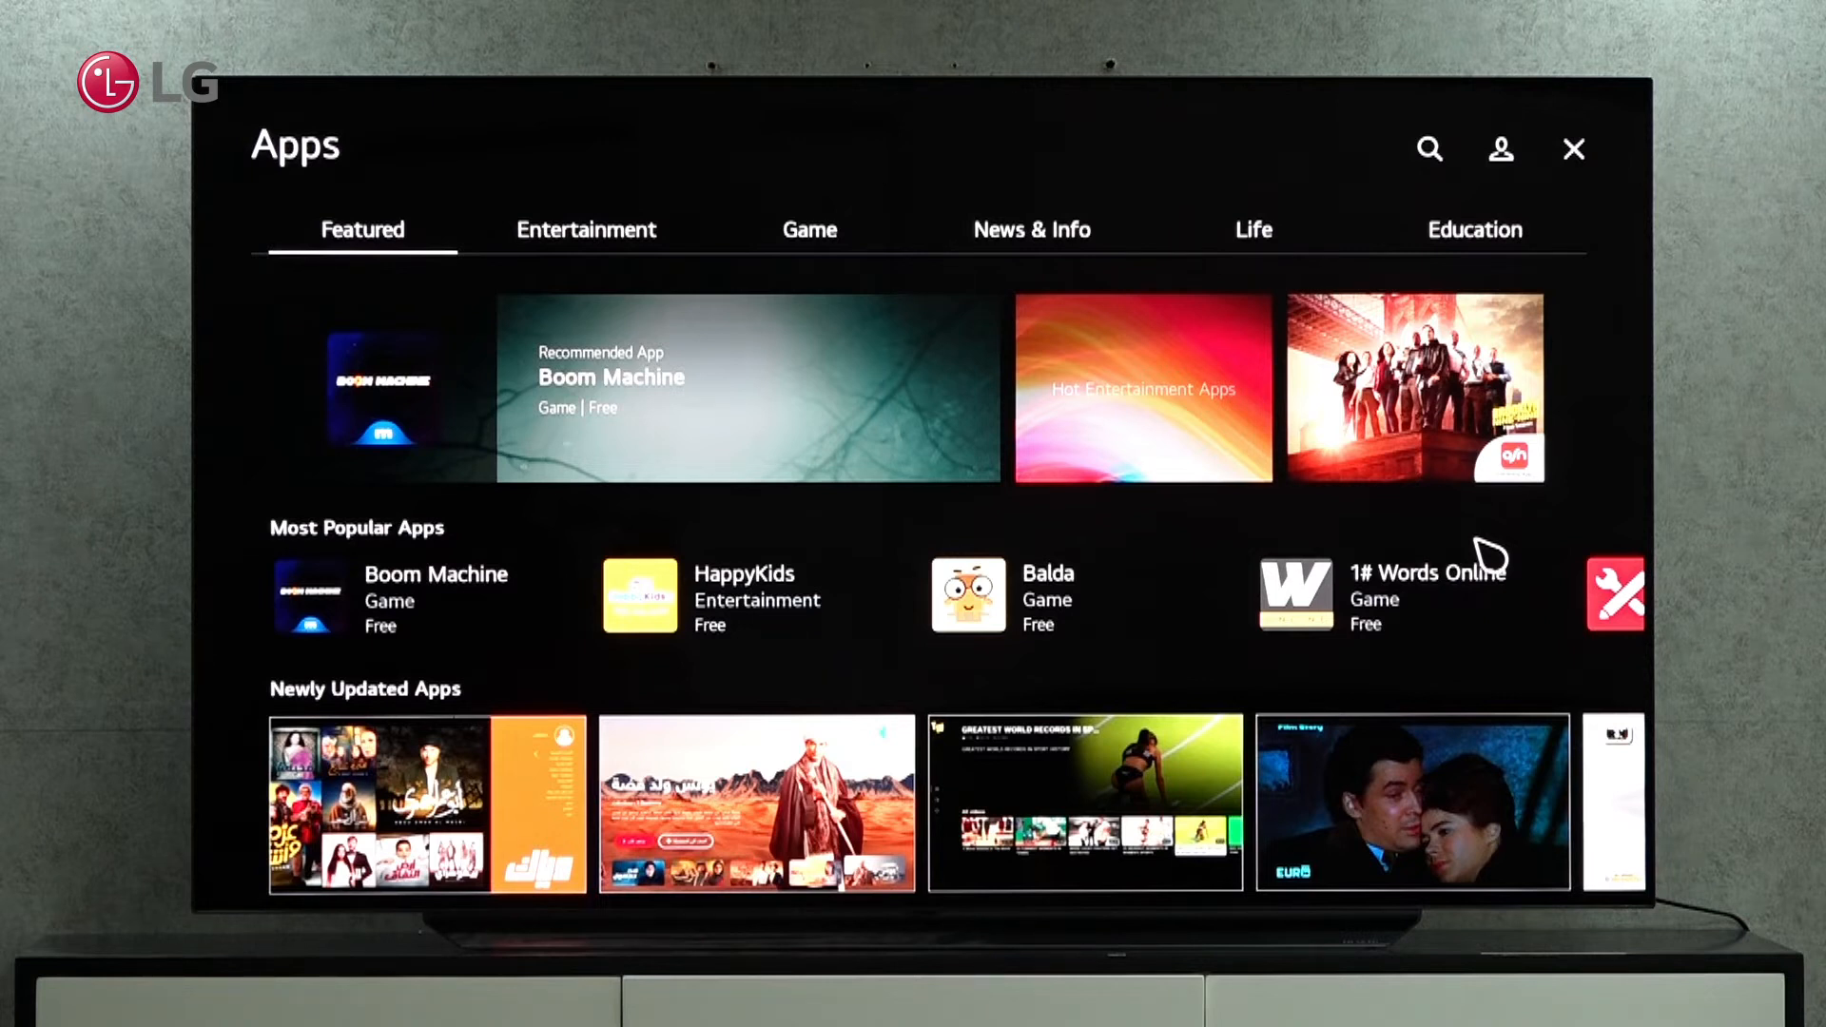
mouse_move(1428, 149)
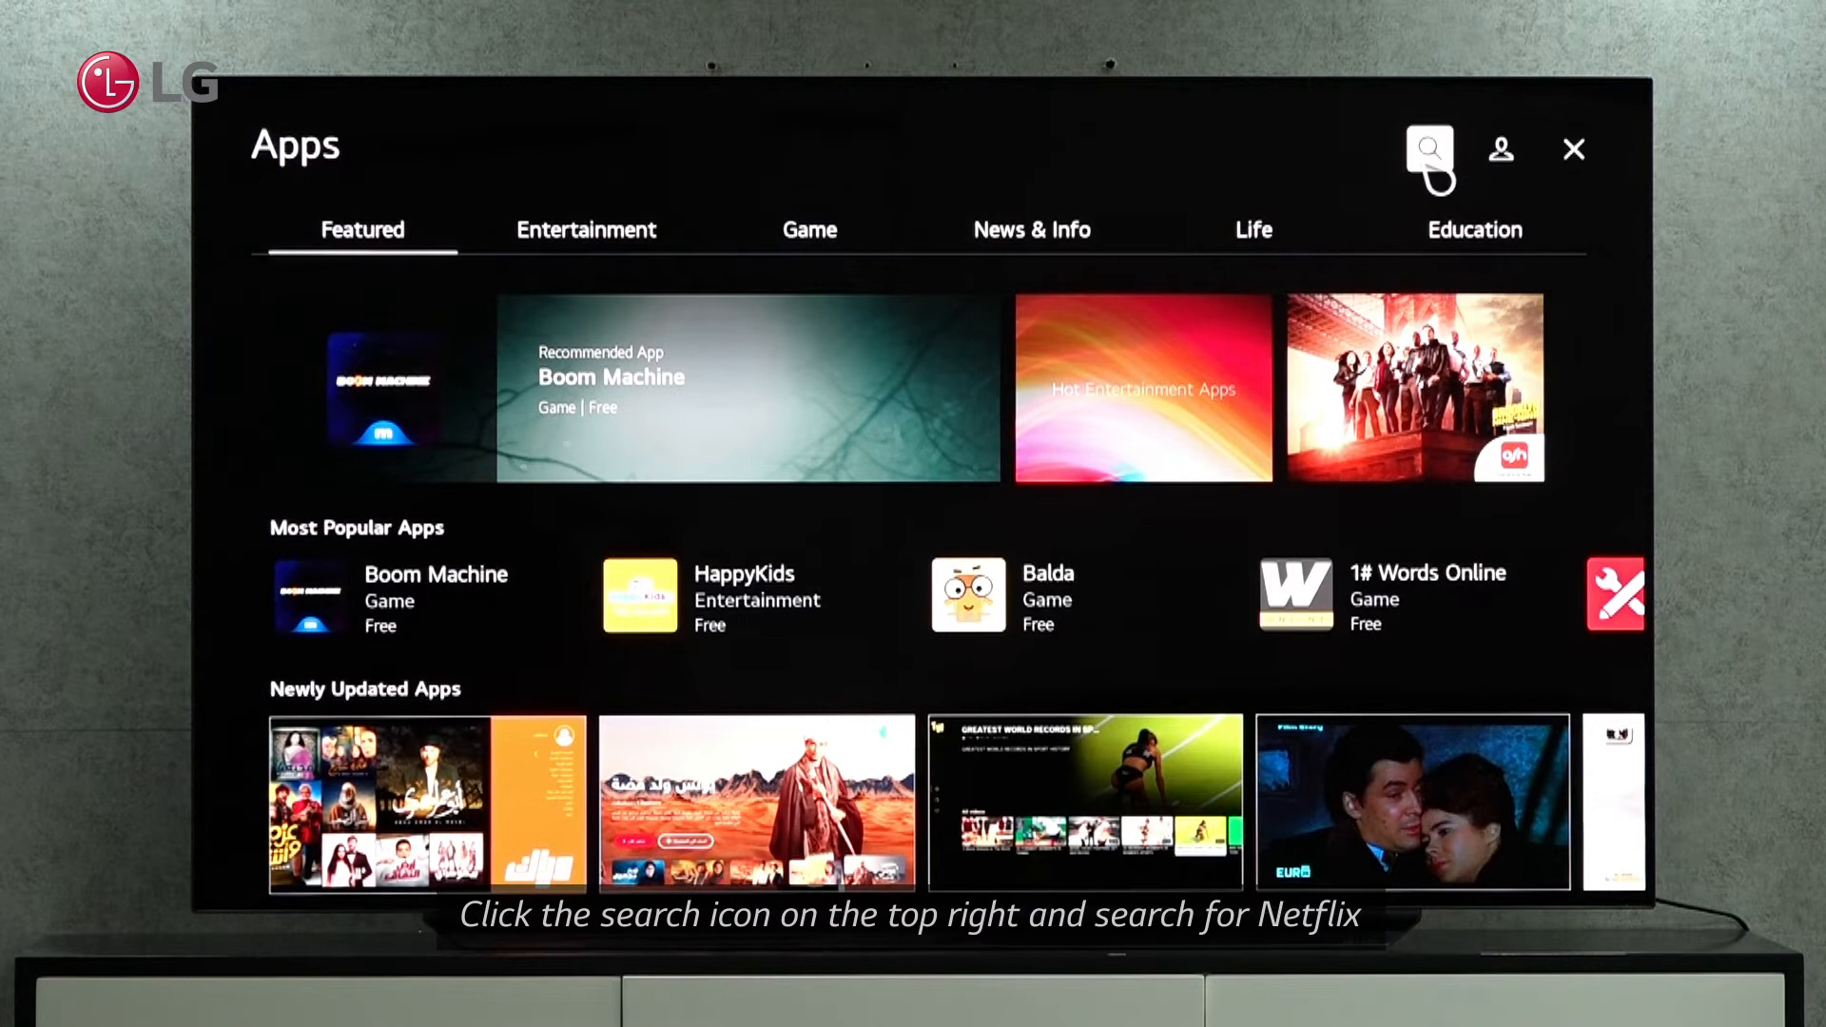
- Search the store for 'net' and choose the Netflix suggestion to list its results
click(1427, 149)
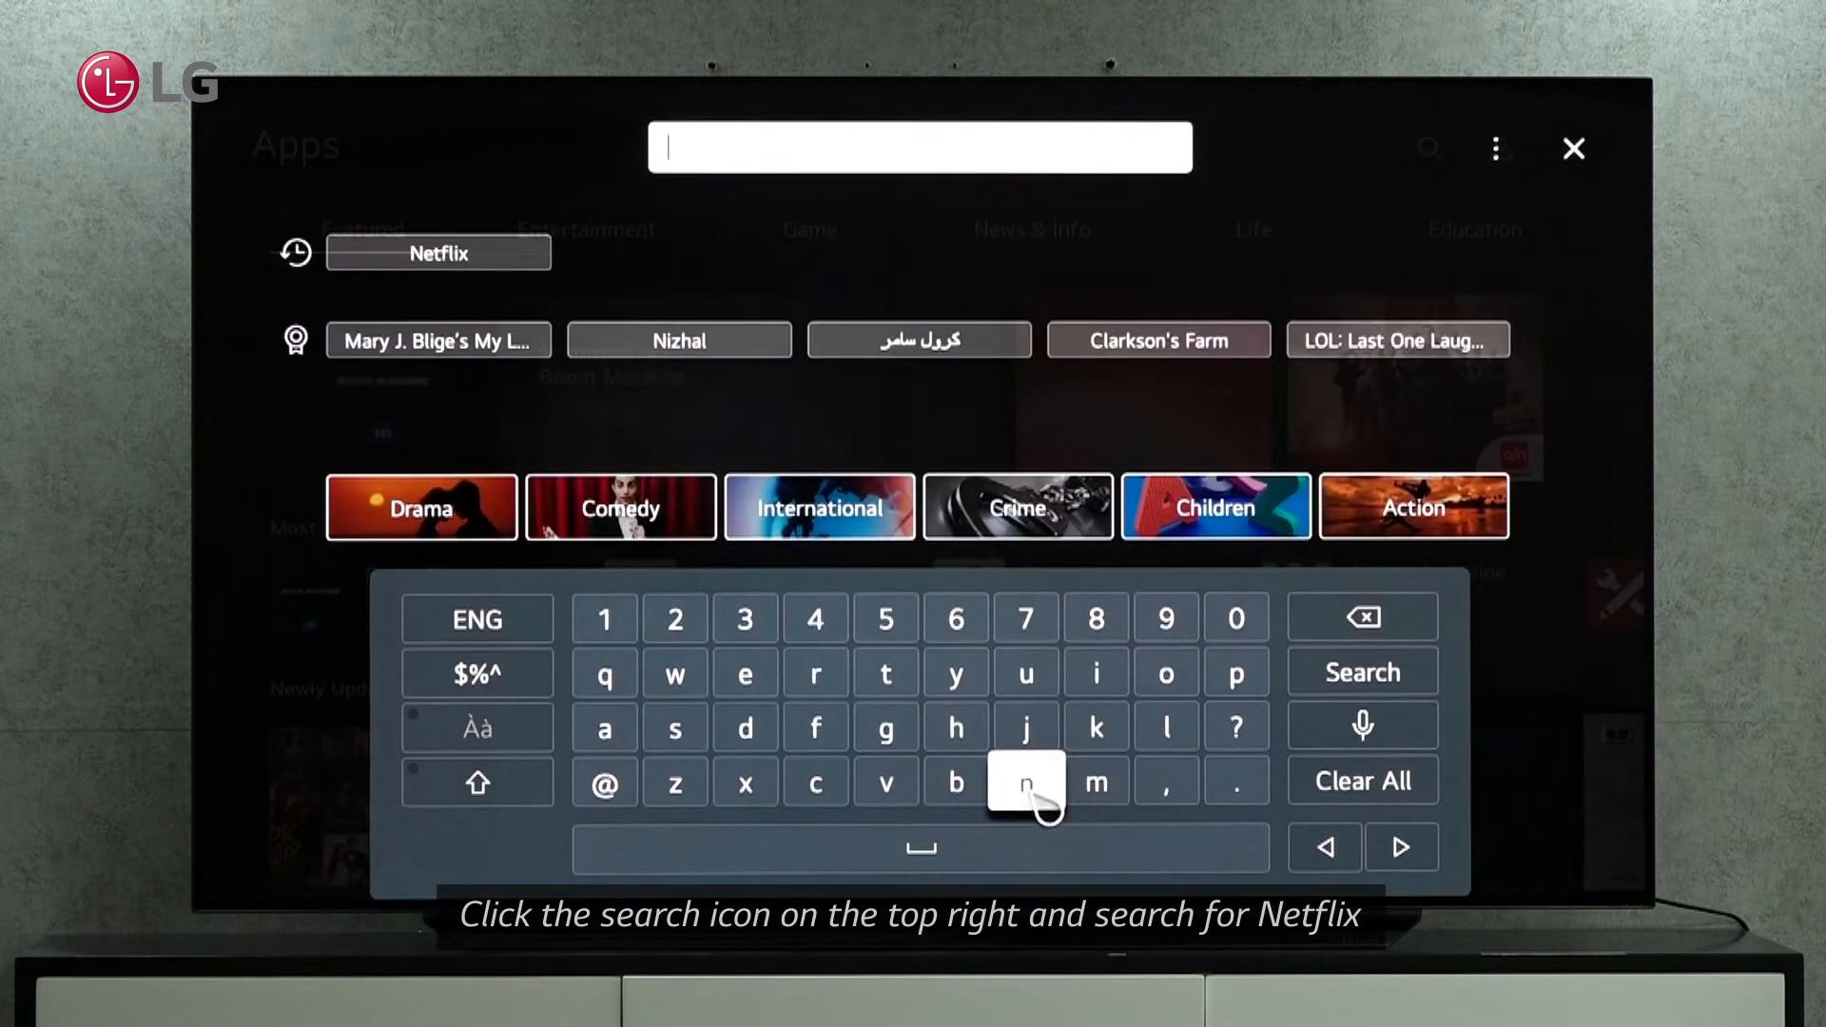
click(744, 673)
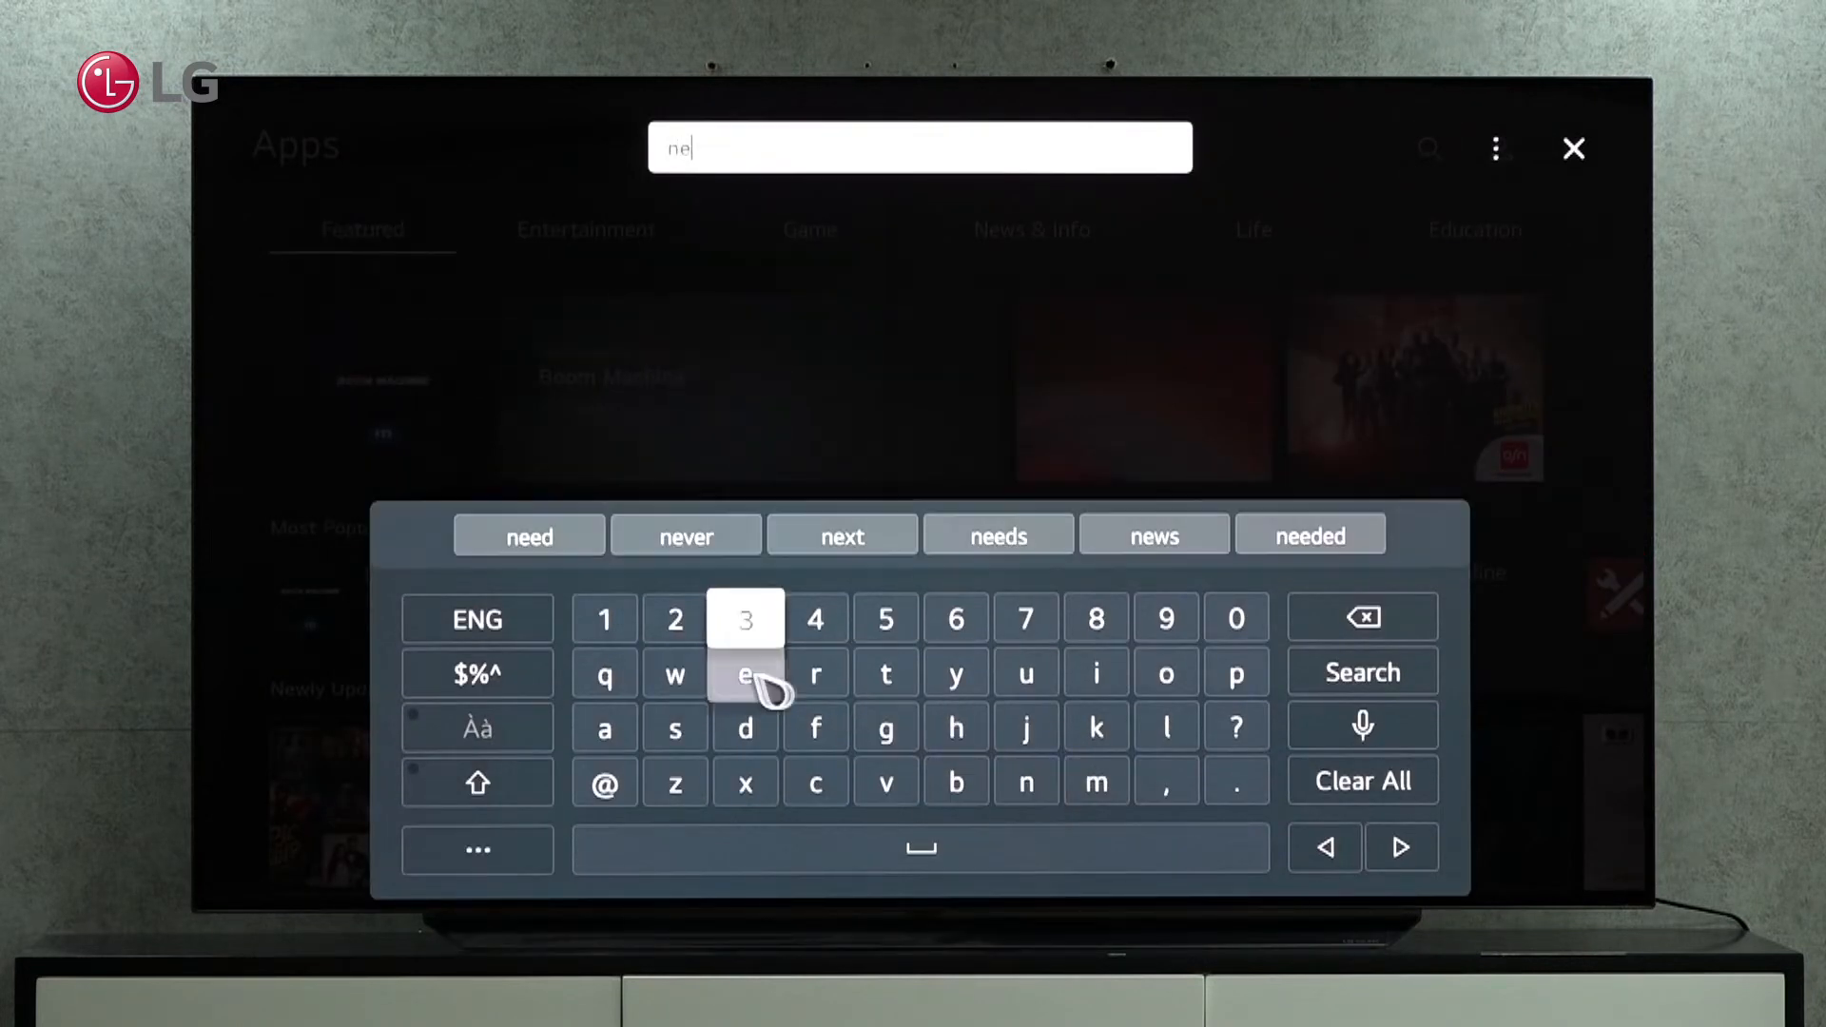
click(886, 672)
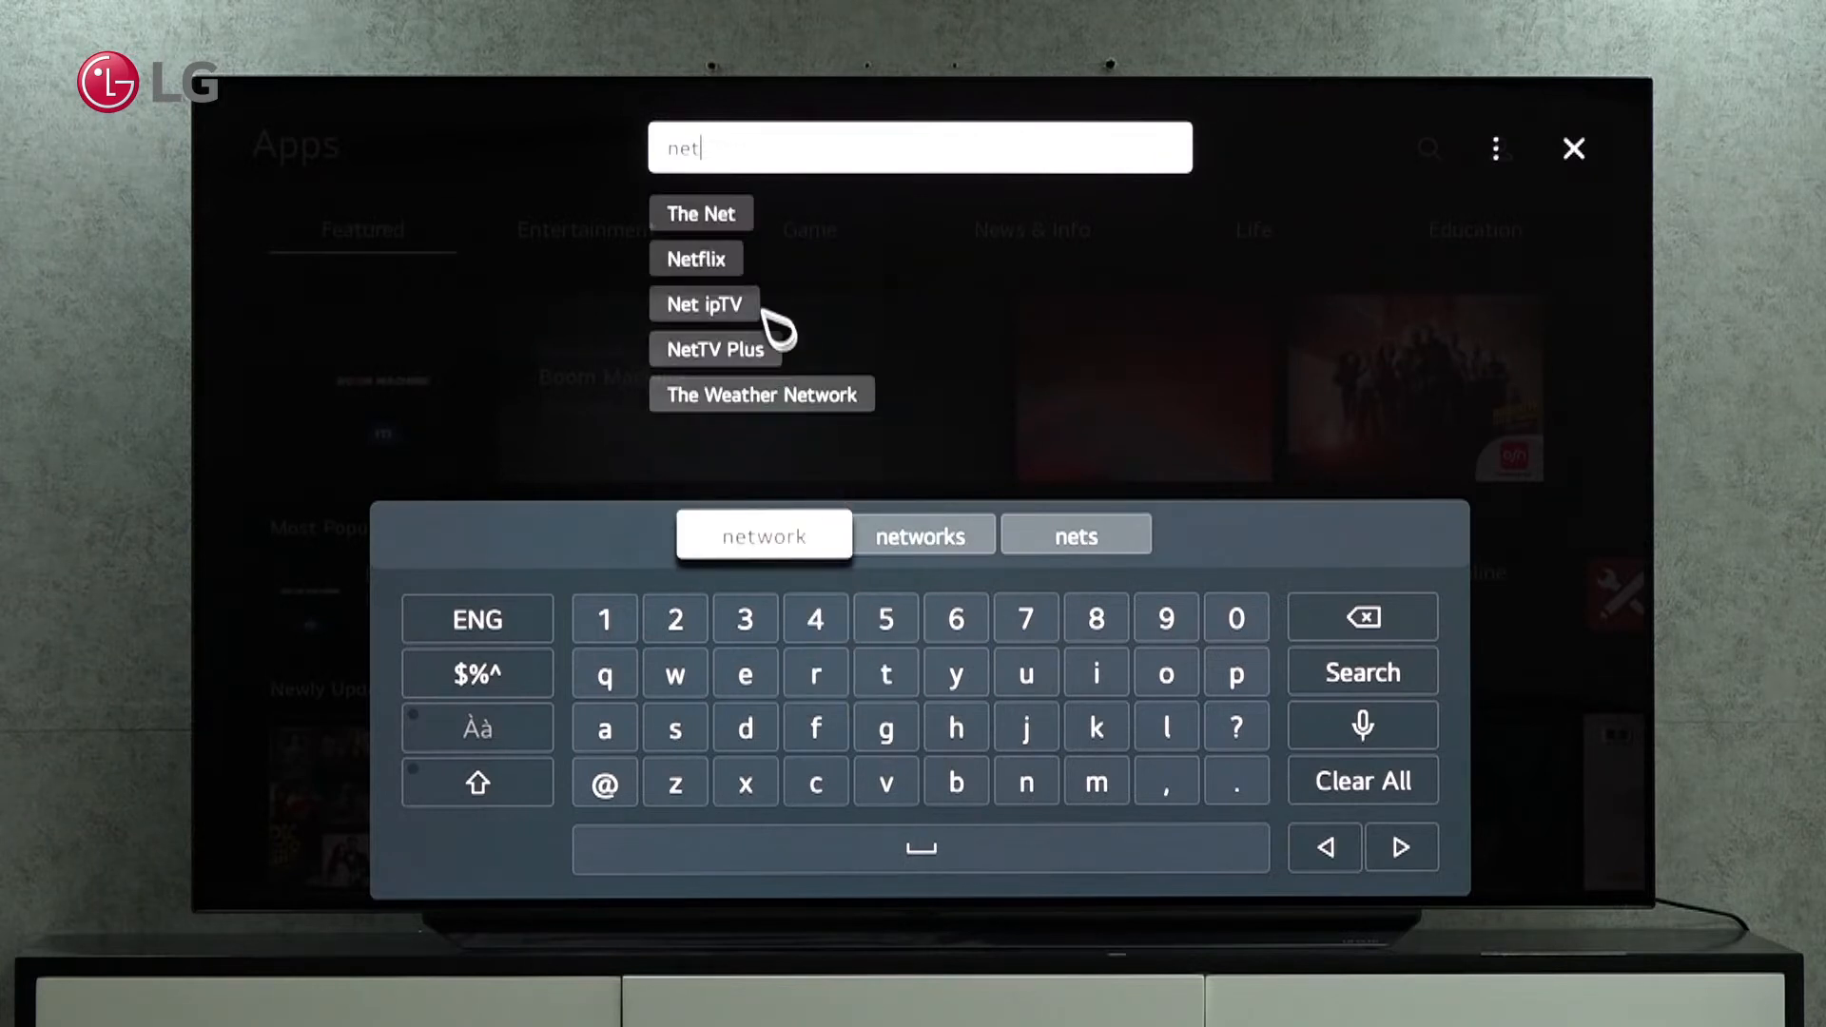
click(695, 259)
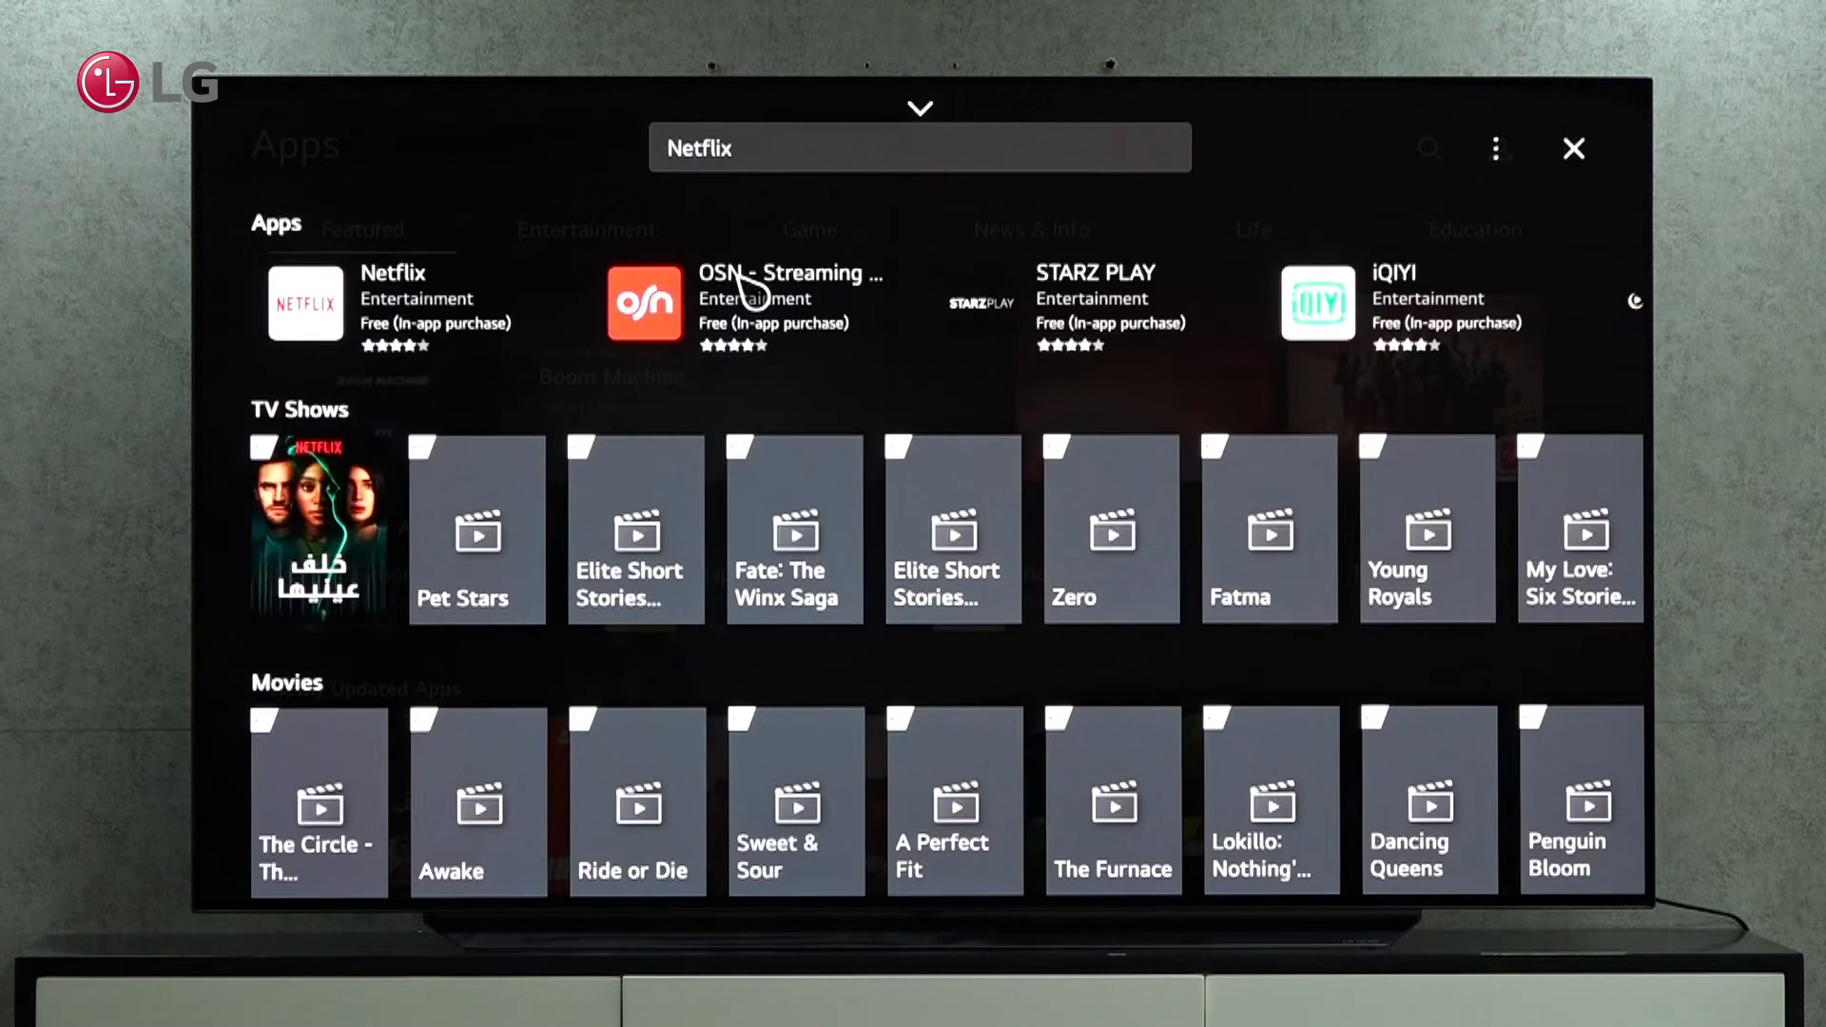
click(390, 302)
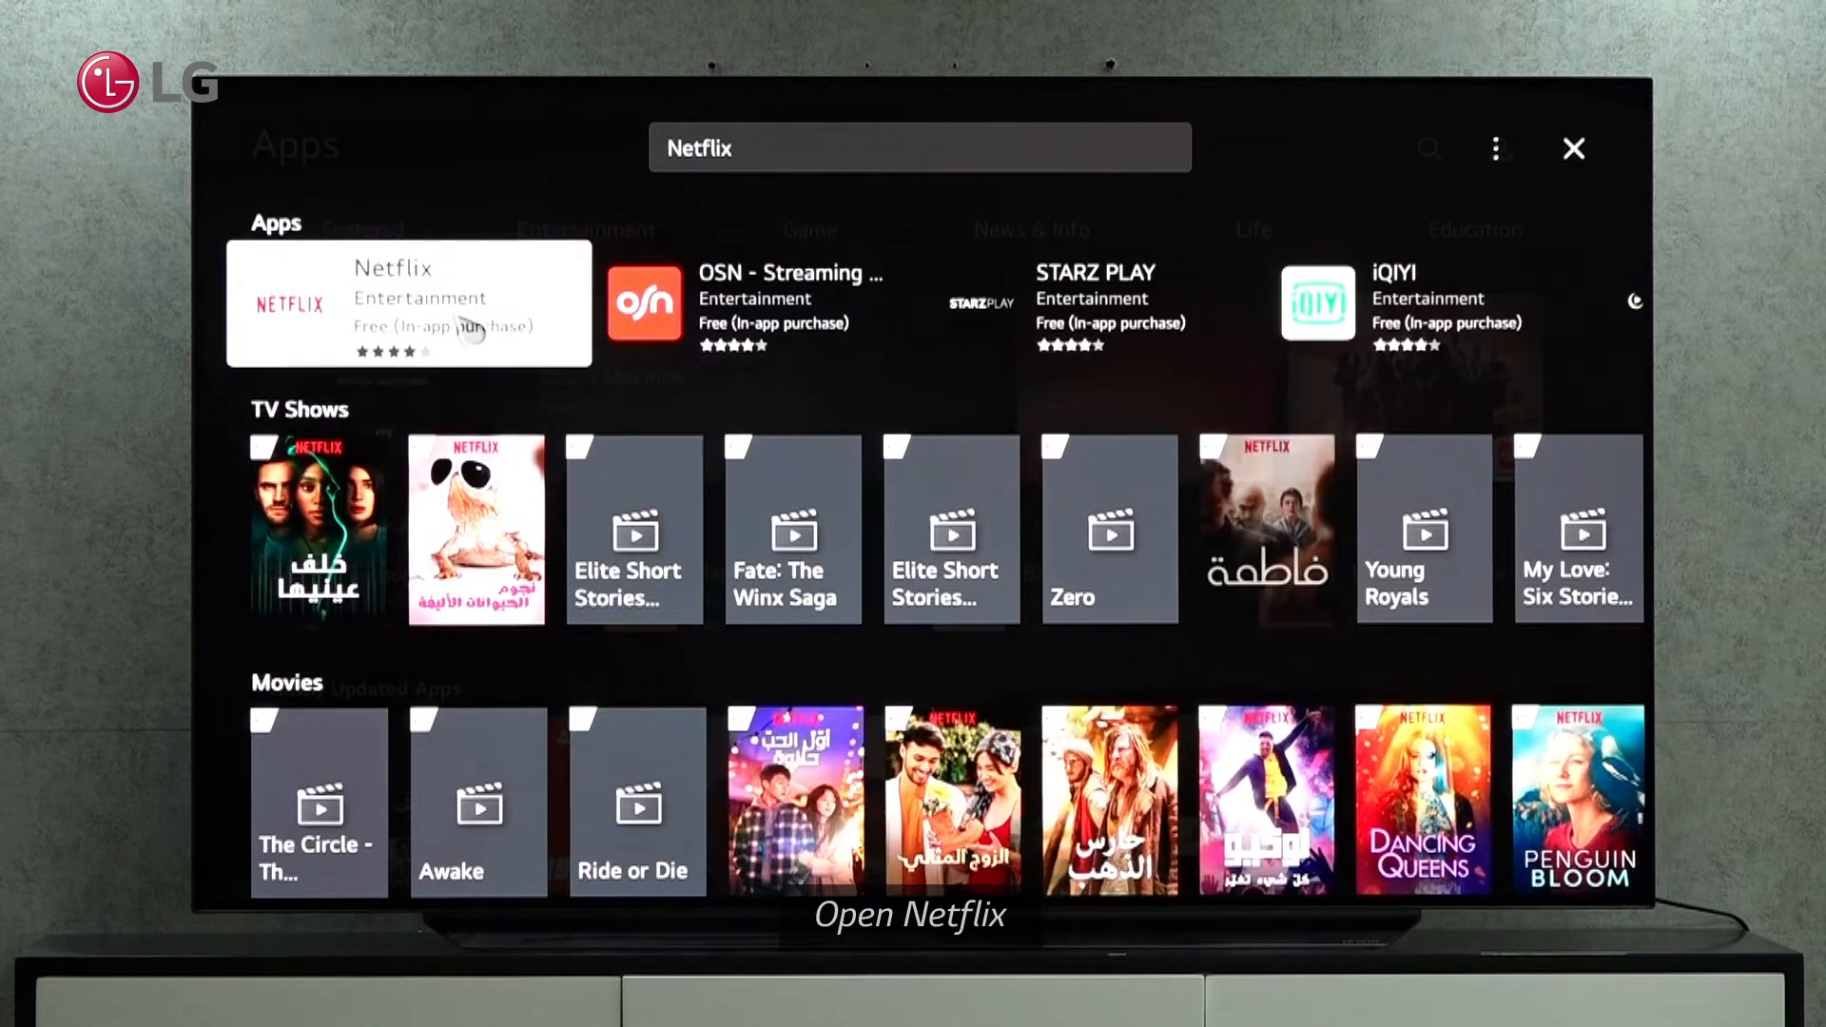
- Update the Netflix app from its store details page and confirm
click(408, 302)
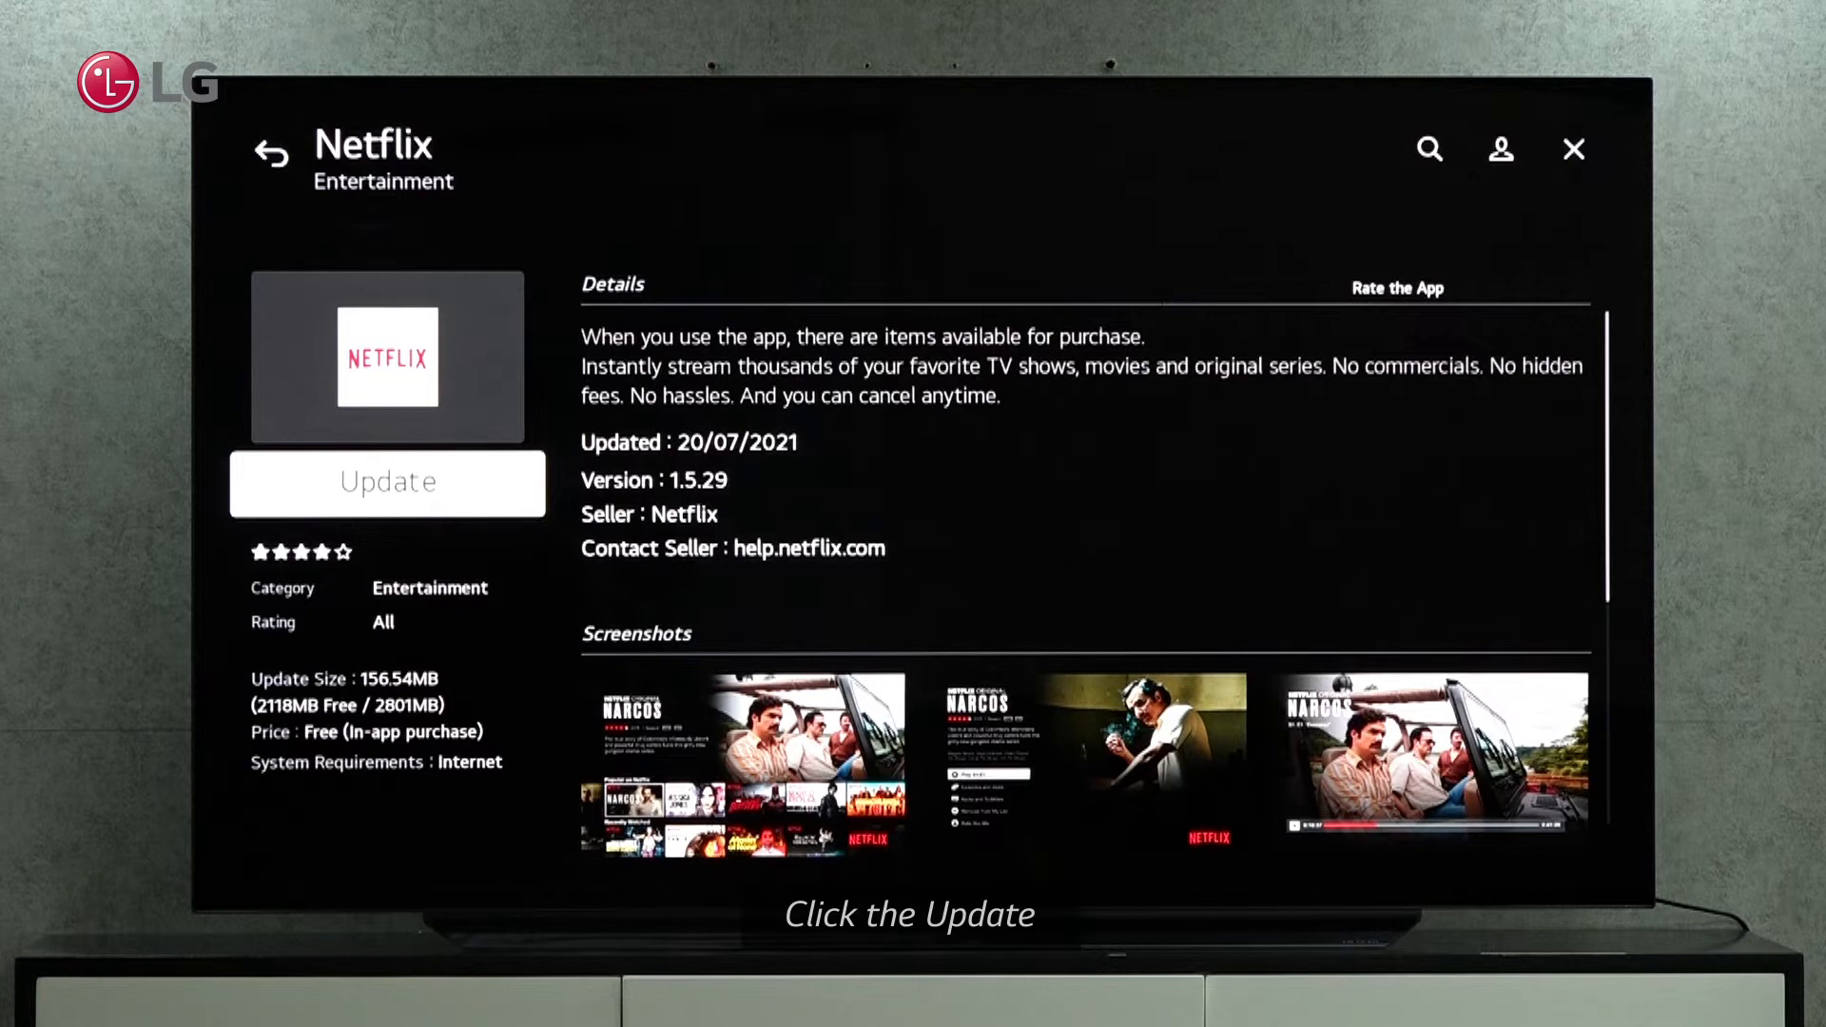
click(388, 483)
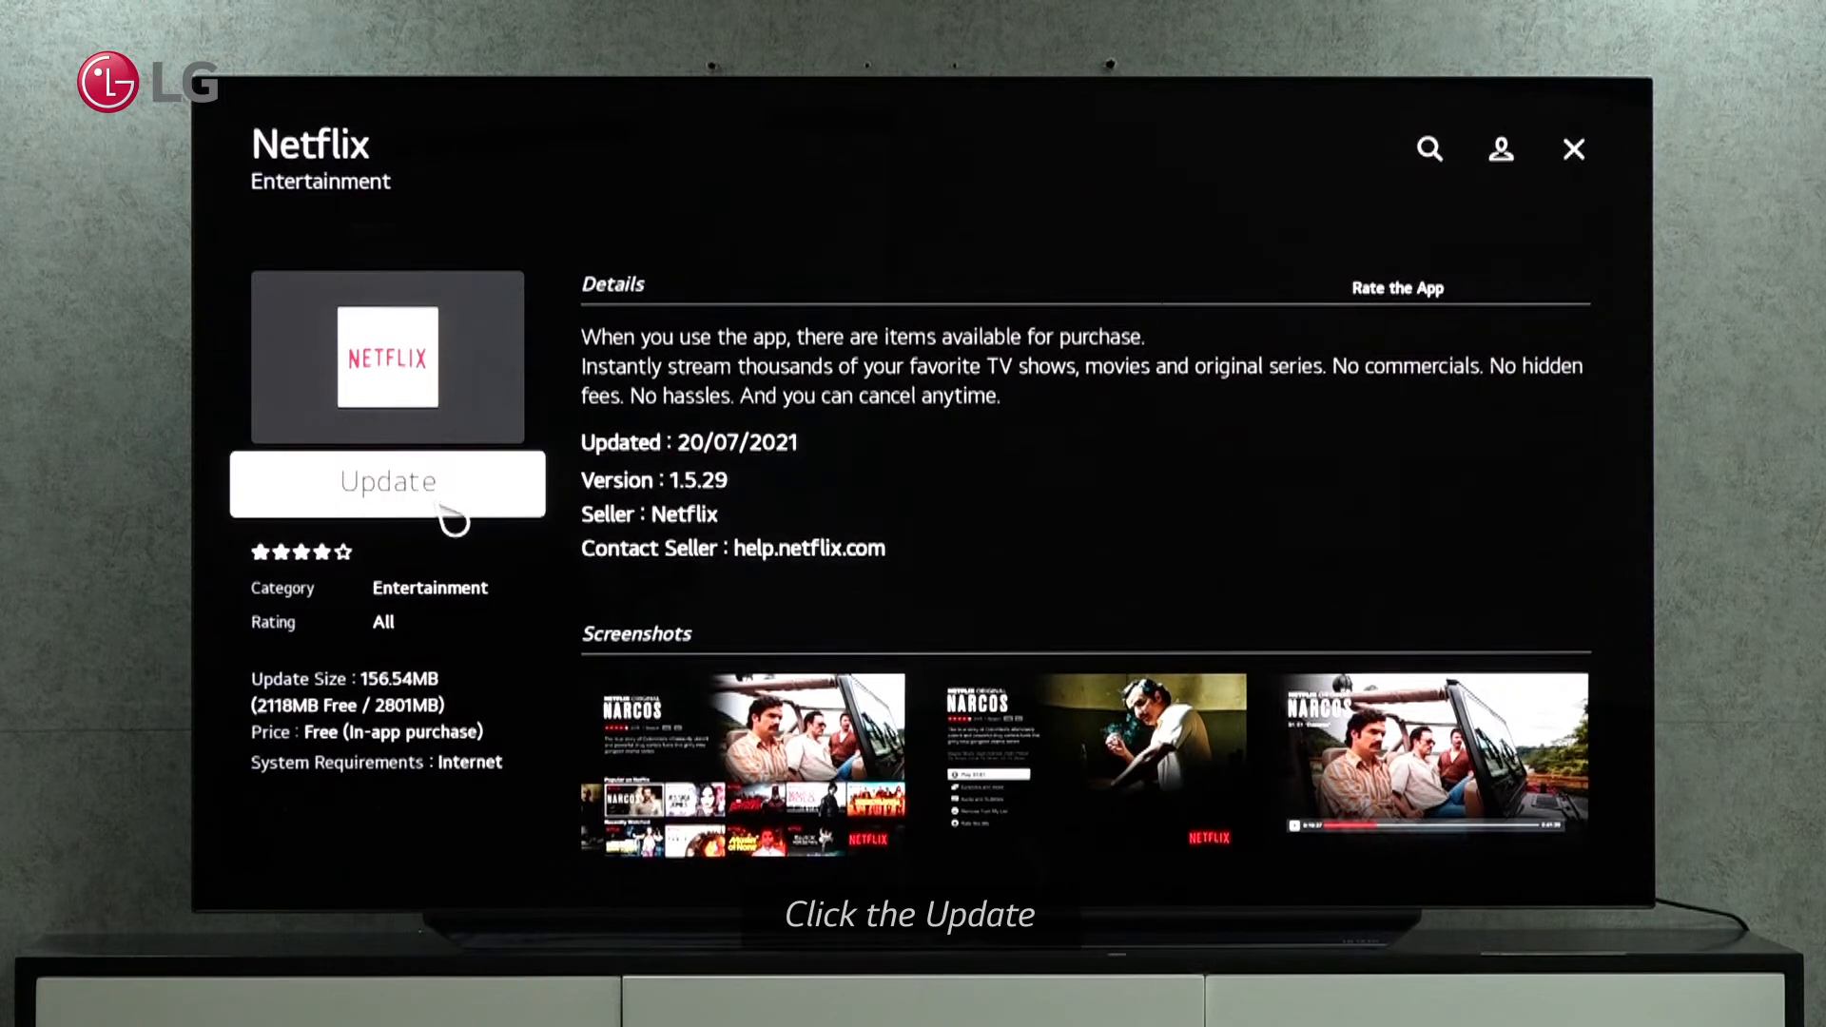
click(387, 482)
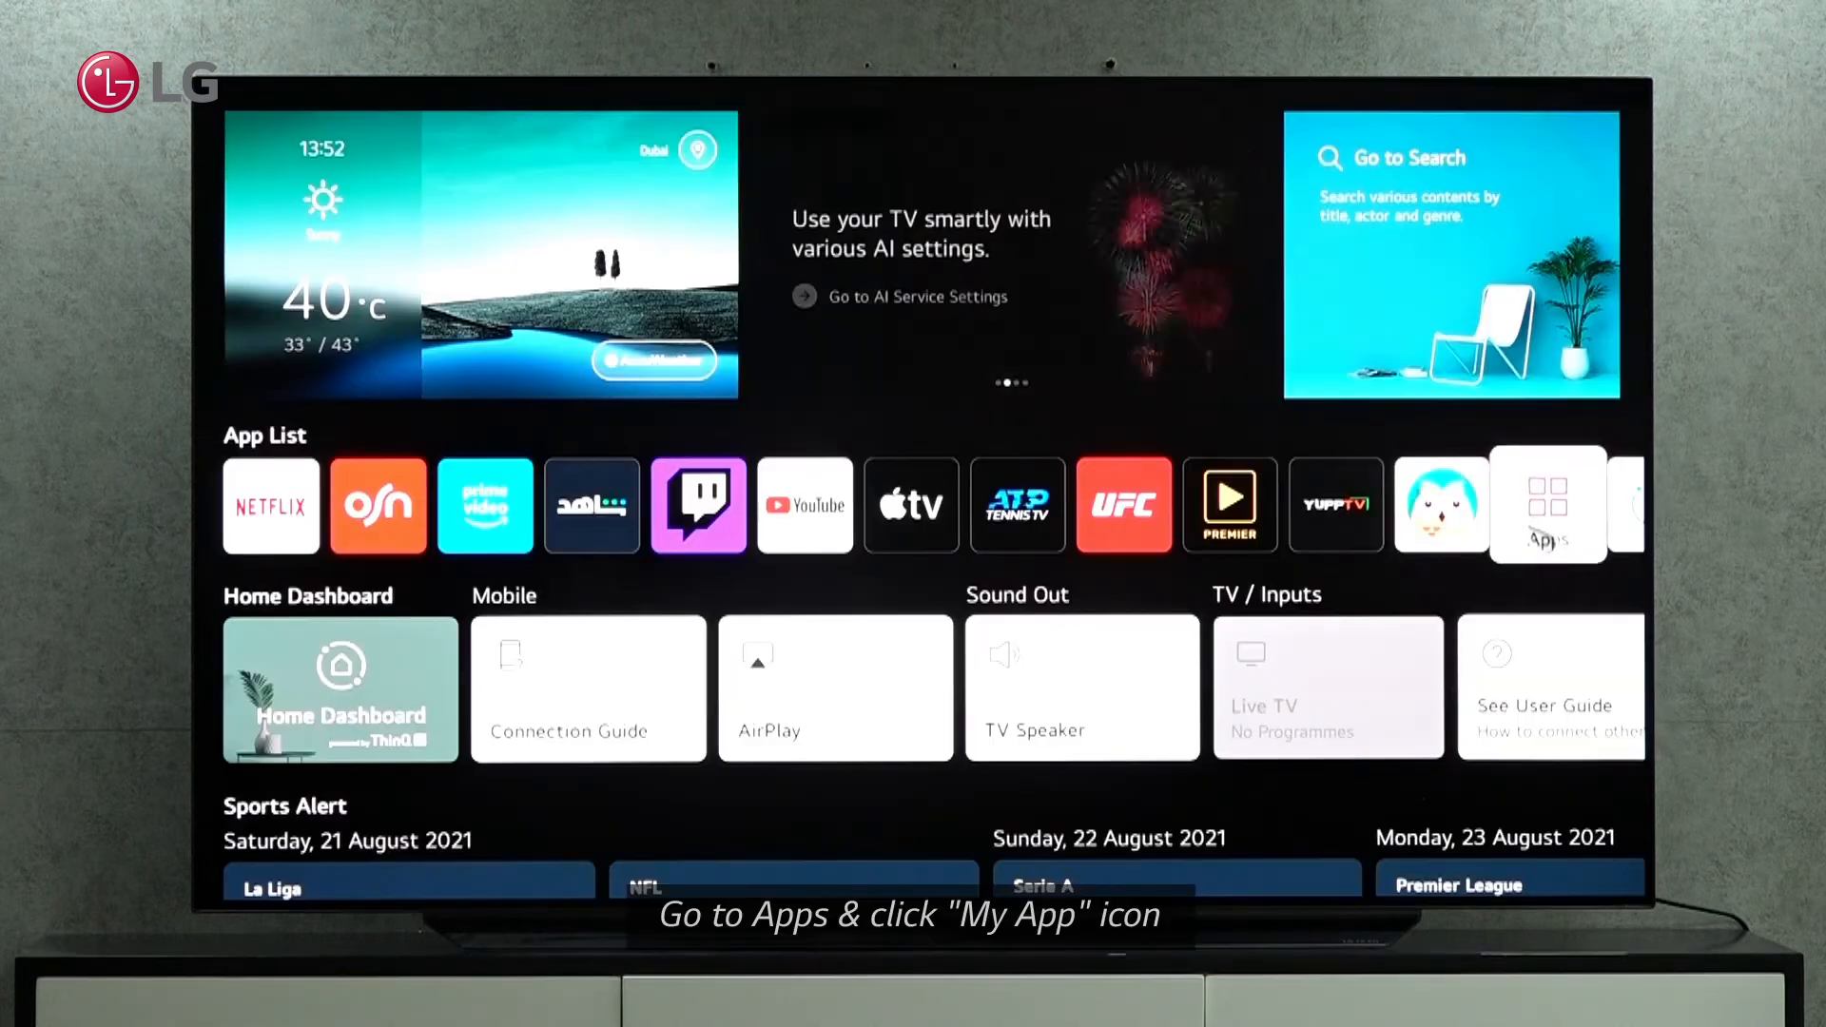
- Re-enter the Content Store from Home and show the My Apps menu
click(1547, 503)
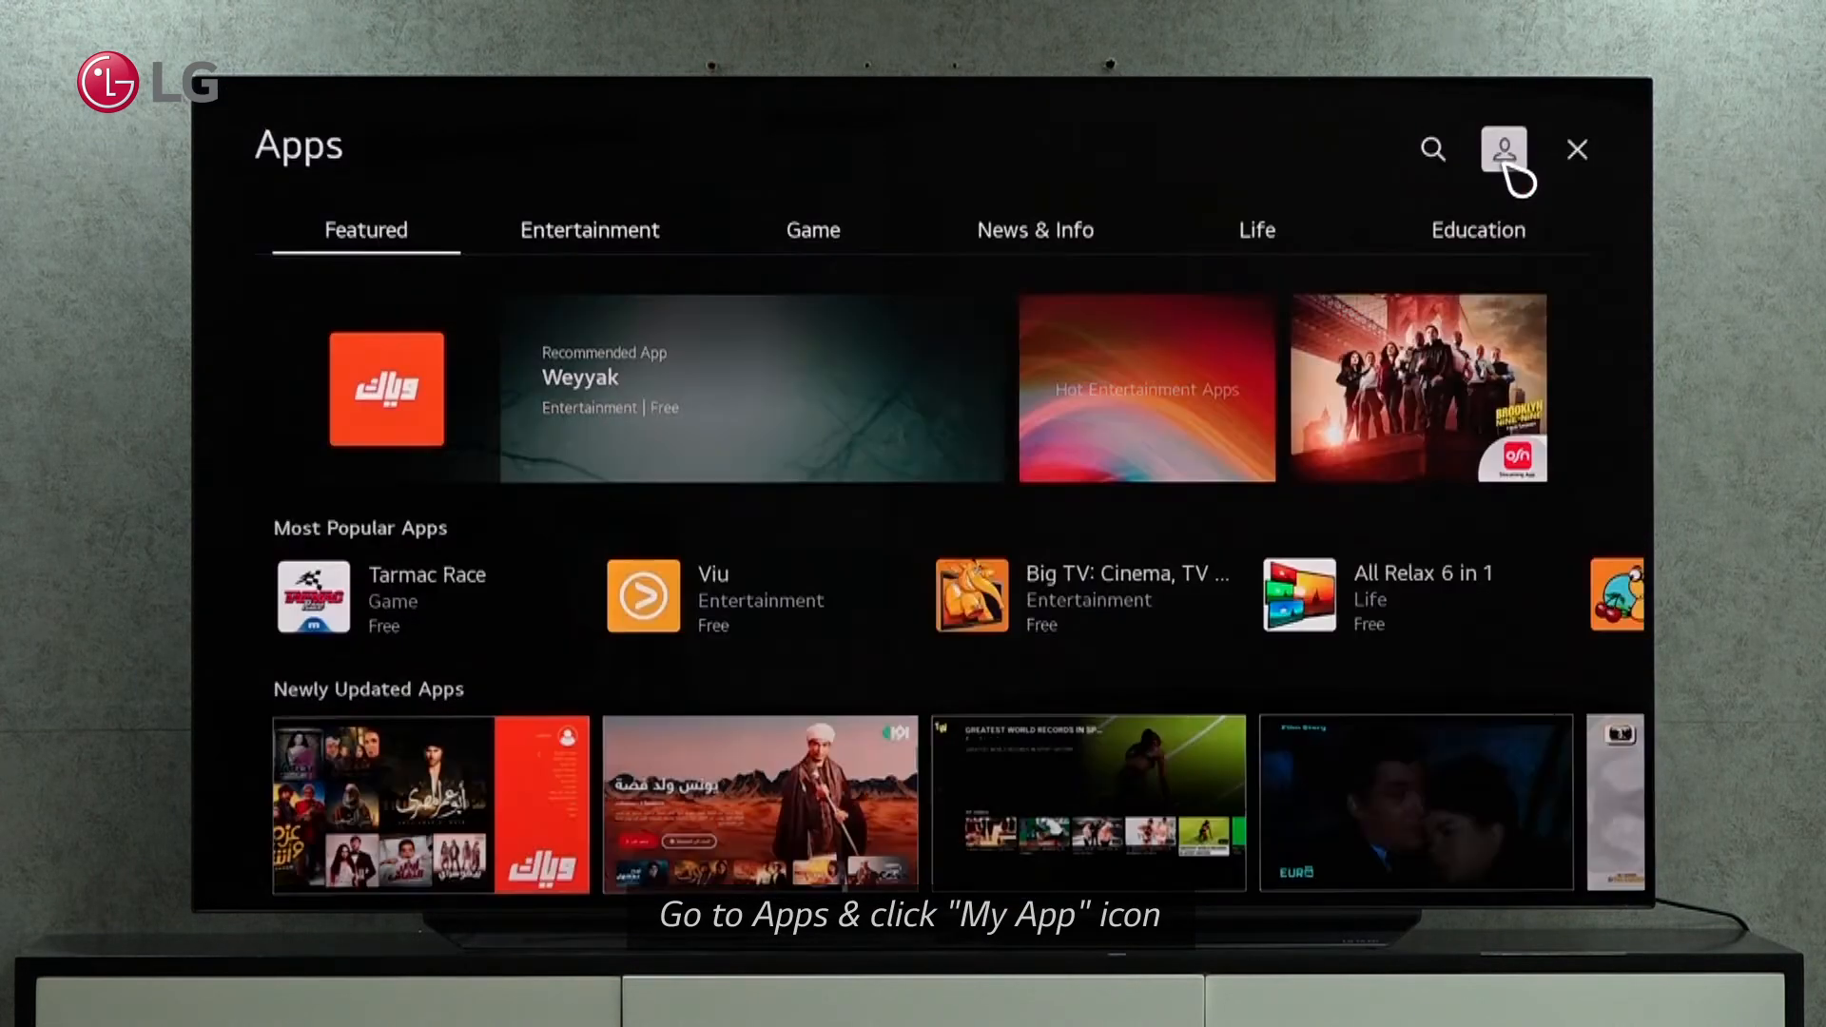
click(1504, 149)
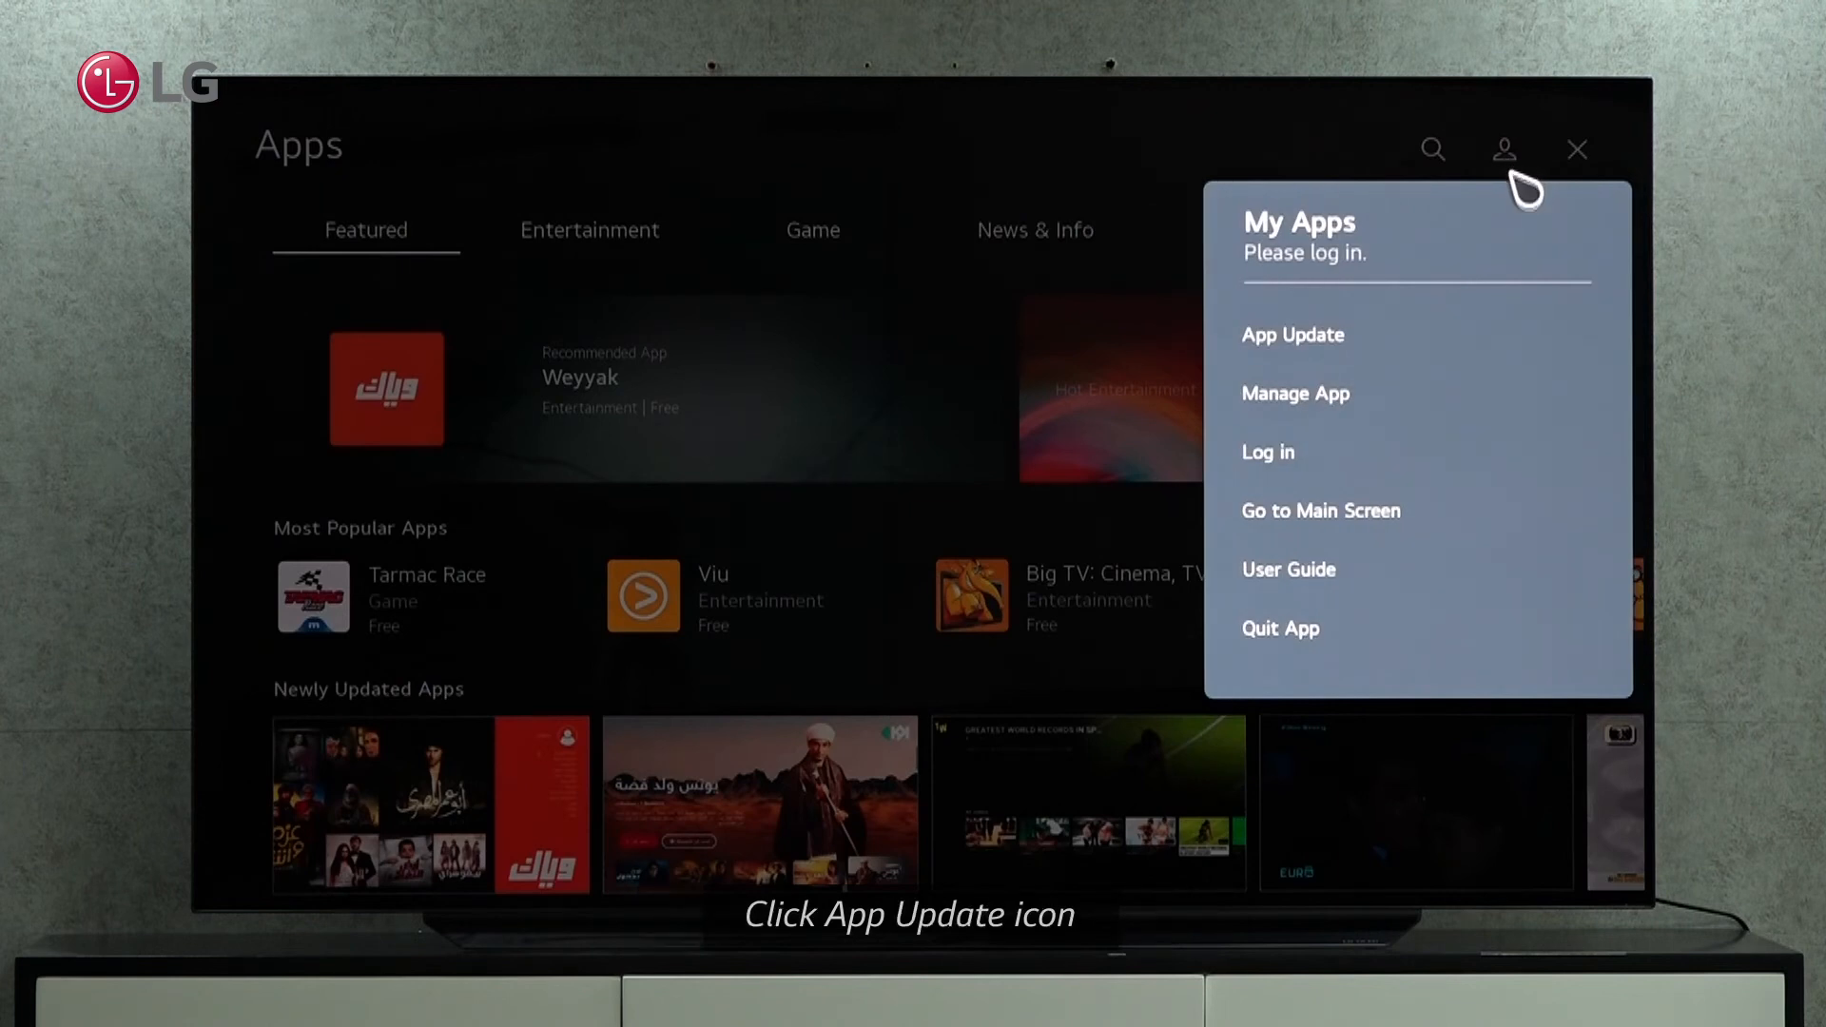
mouse_move(1292, 336)
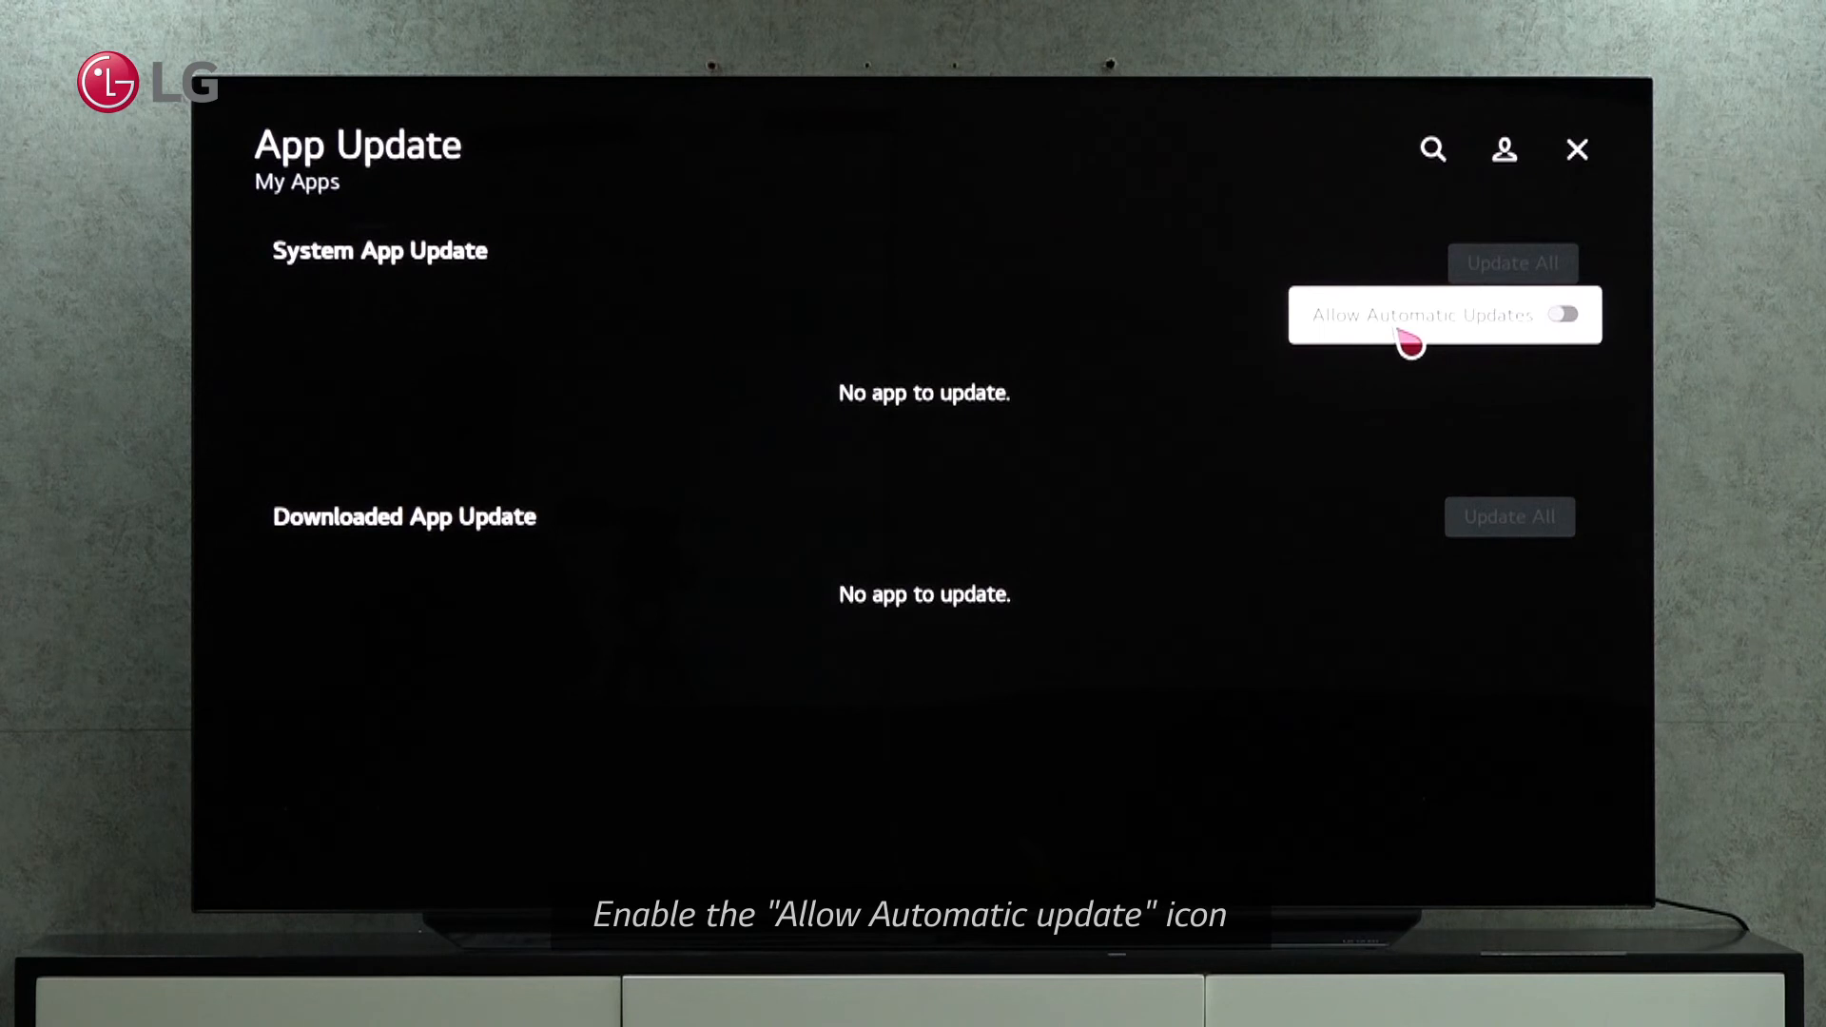
- Switch on Allow Automatic Updates on the App Update page
click(1563, 315)
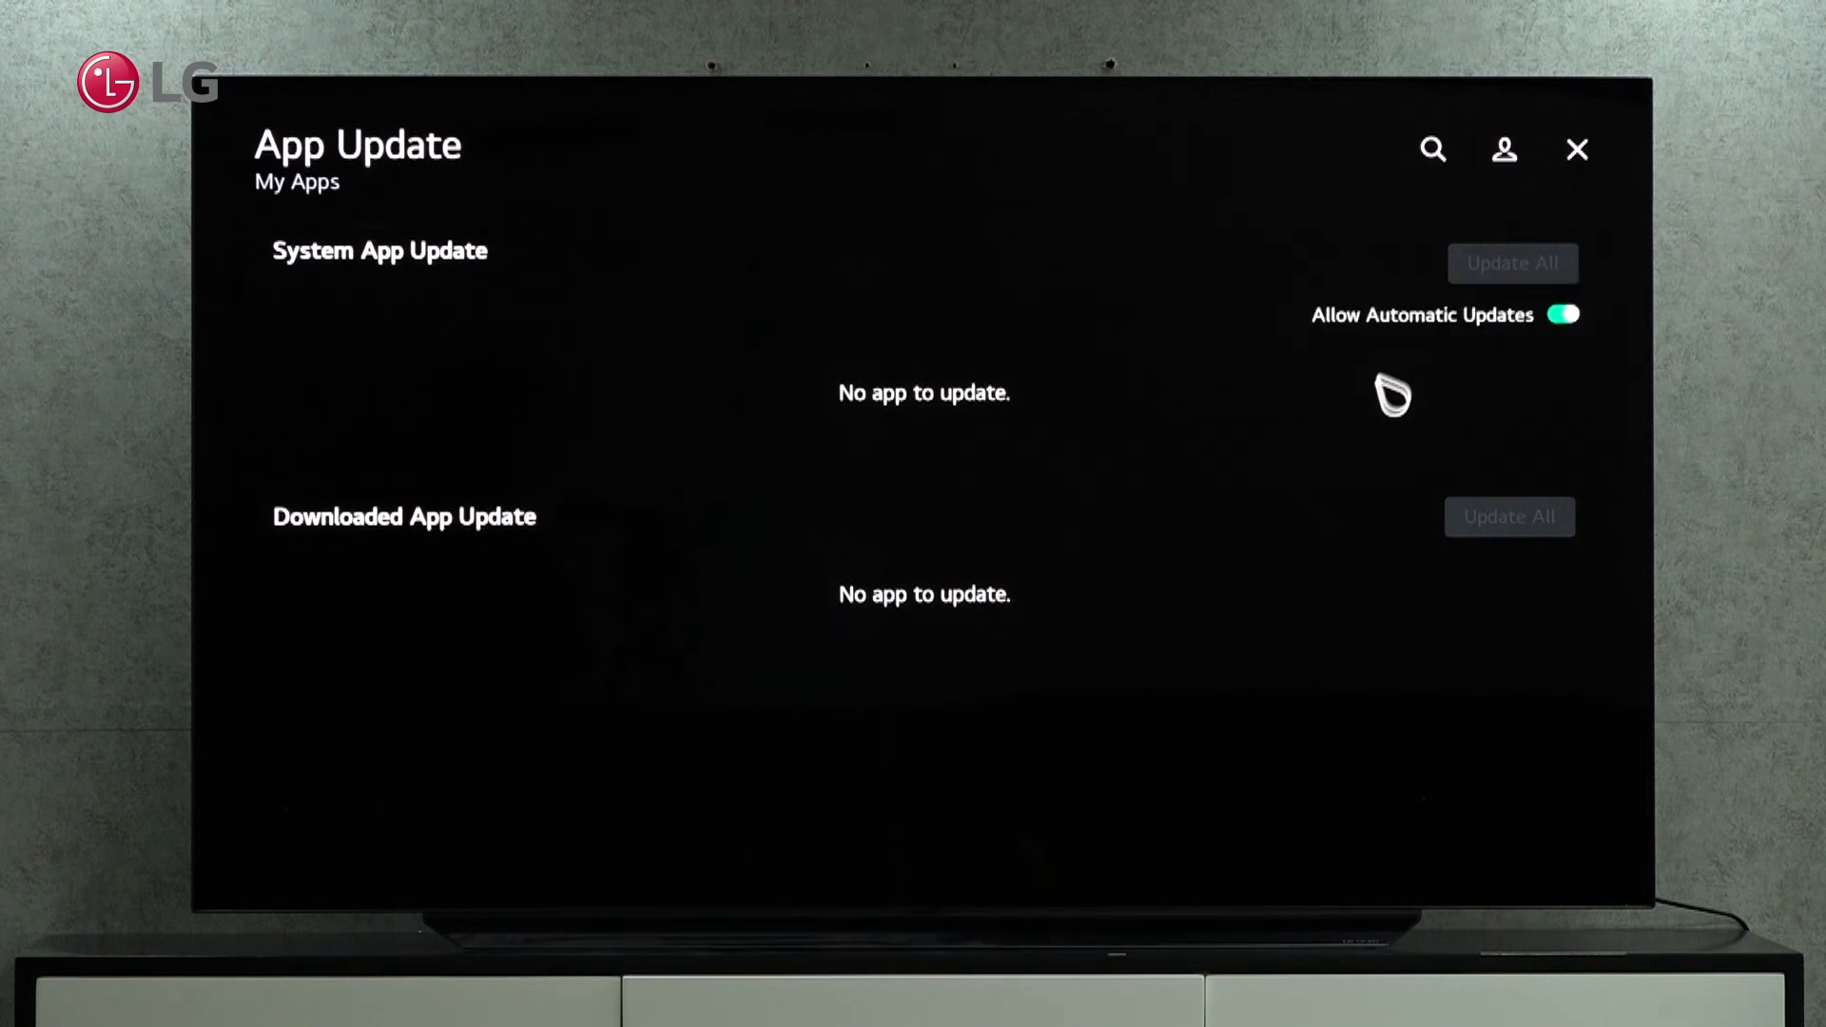
mouse_move(1378, 411)
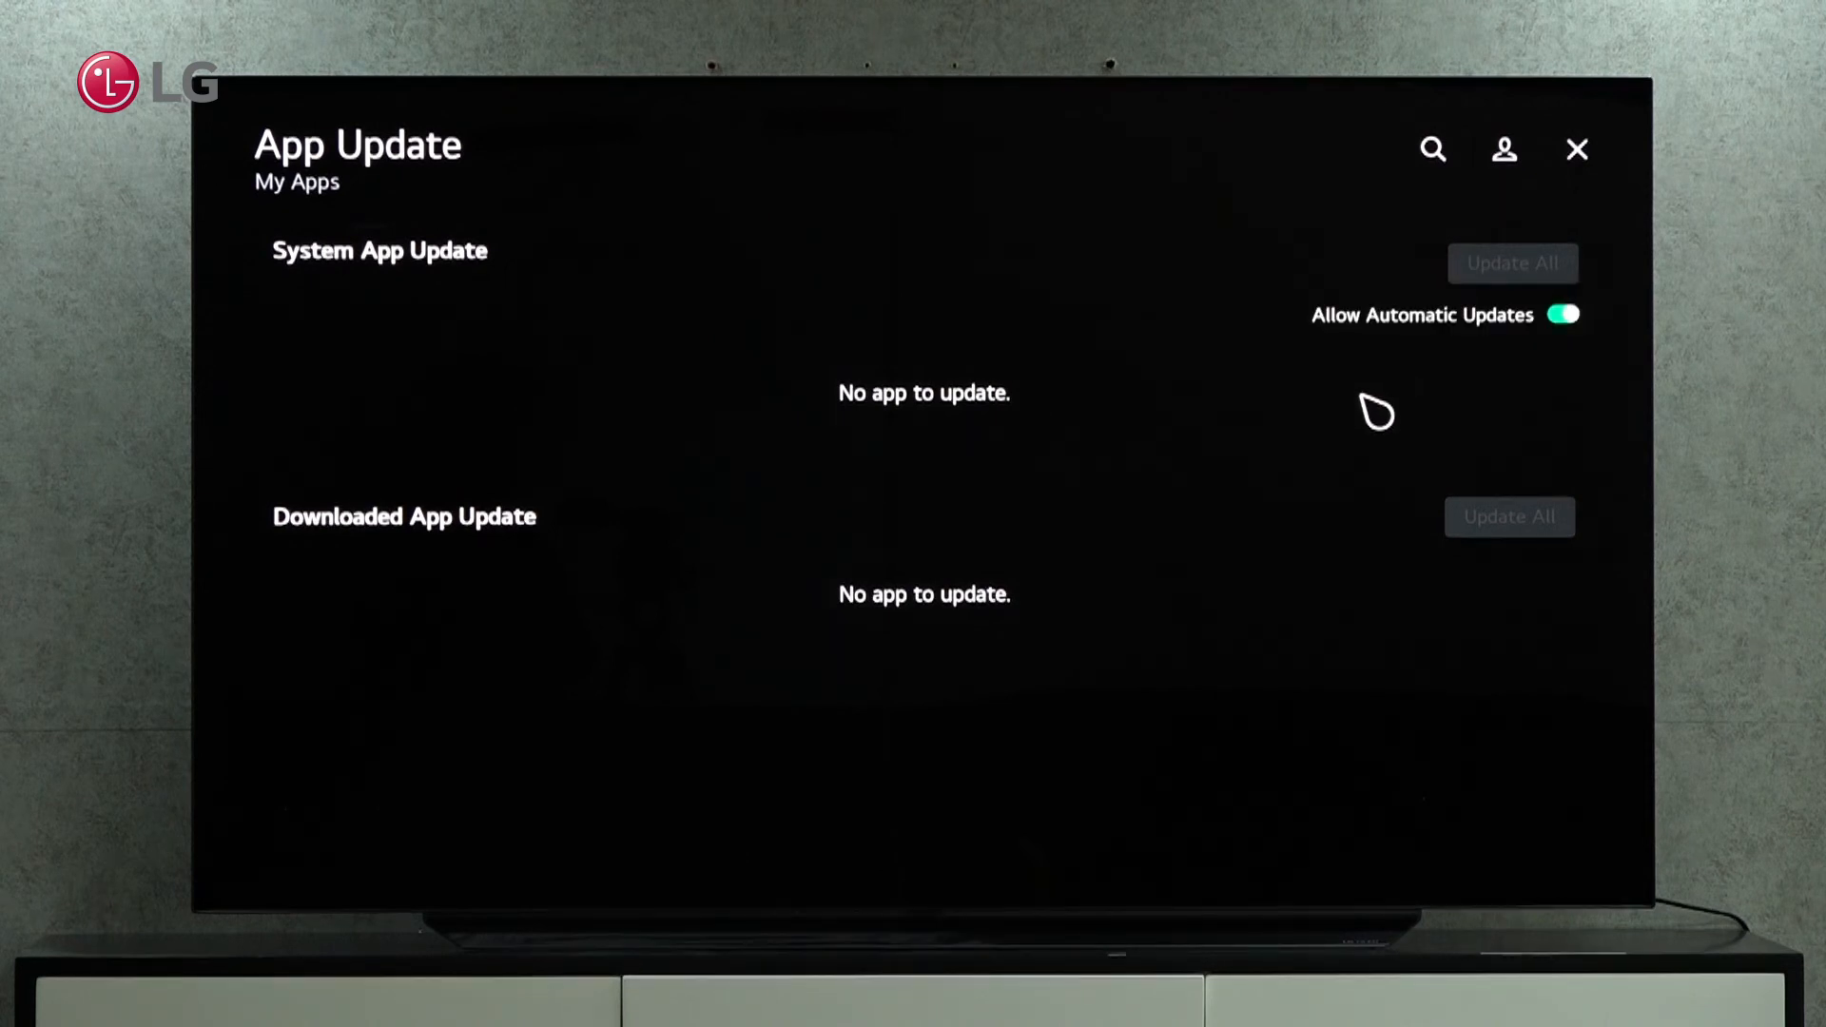